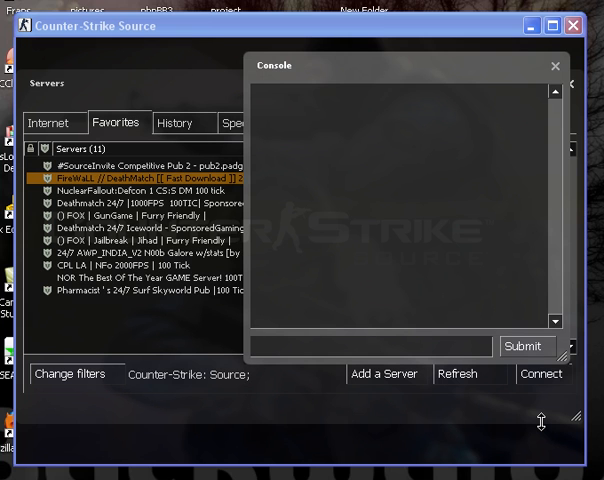
# Step: Run disconnect_custom_message "dgfgfdgdf" in the console while offline; it reports no server connected
pyautogui.write('disconnect_custom_message')
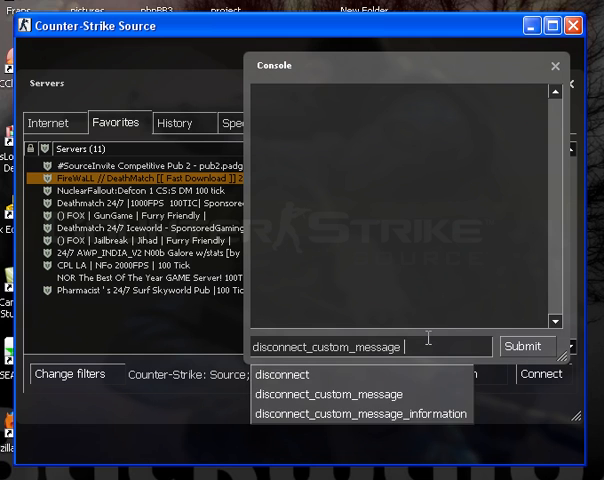
pyautogui.write('"dgfgfdgdf "')
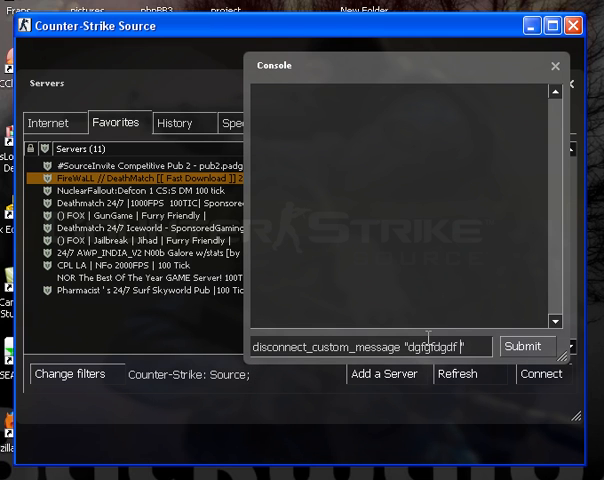
pyautogui.click(528, 346)
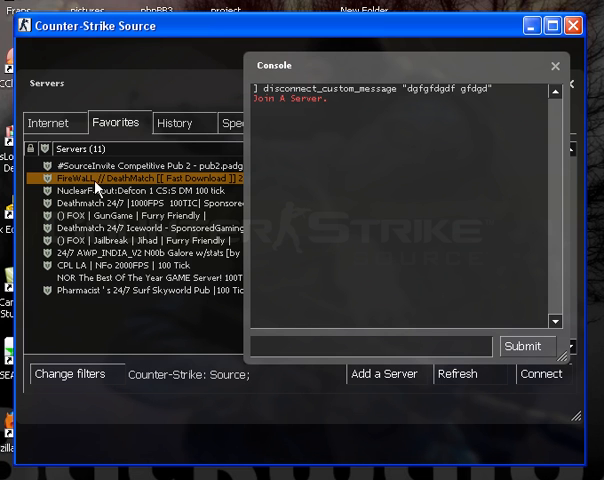
# Step: Connect to the FireWaLL DeathMatch favourite and dismiss its welcome screen
pyautogui.click(542, 372)
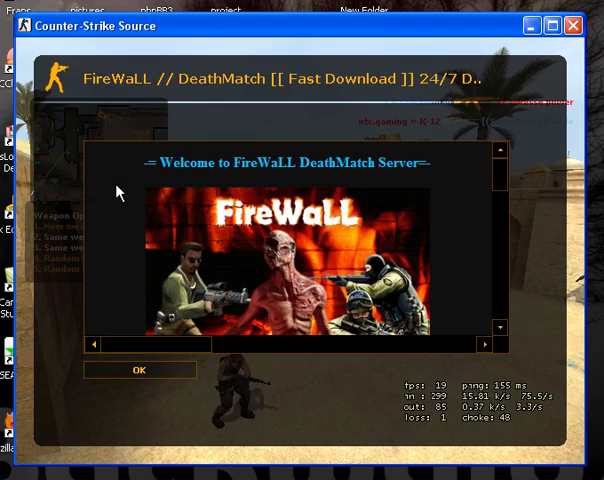
pyautogui.click(140, 368)
pyautogui.write('disconnect_custom_message "')
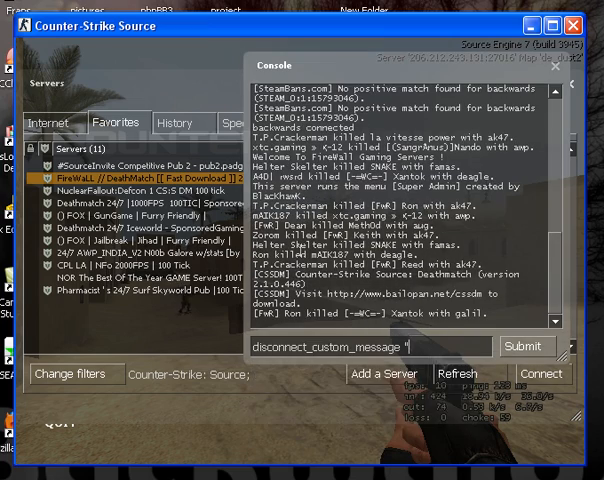
# Step: Disconnect from FireWaLL with the custom message "I love pe..." shown in the notice
pyautogui.write('I love pe')
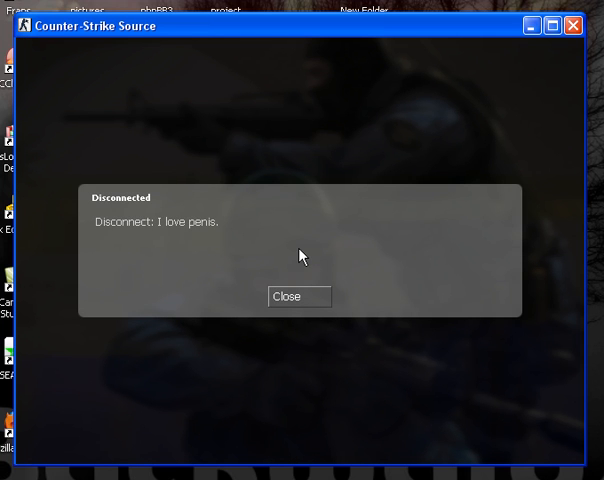
pyautogui.moveTo(232, 230)
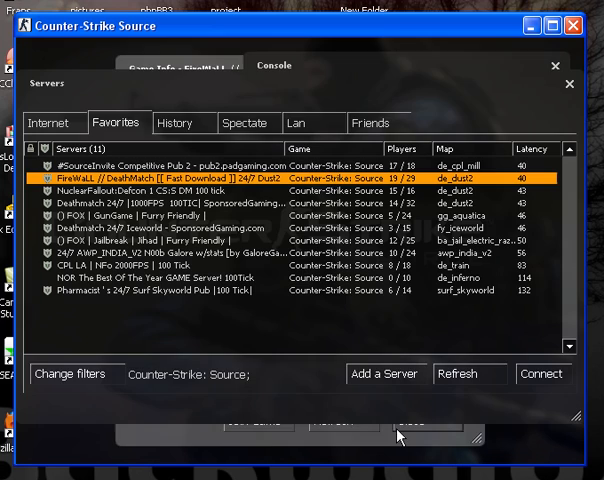
# Step: Join the NuclearFallout Defcon de_dust2 server from its Game Info in Favorites
pyautogui.click(280, 68)
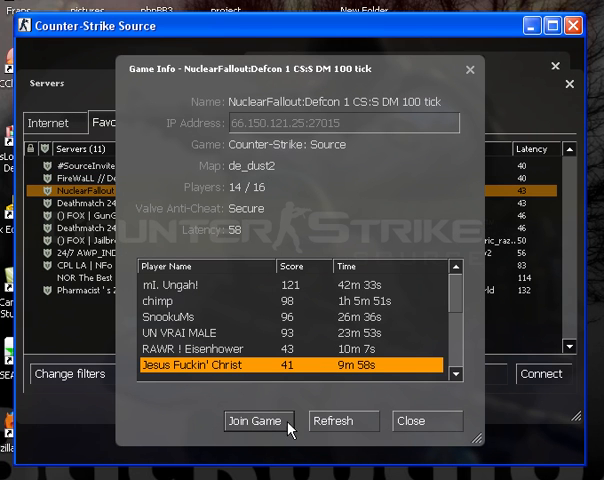
pyautogui.click(258, 420)
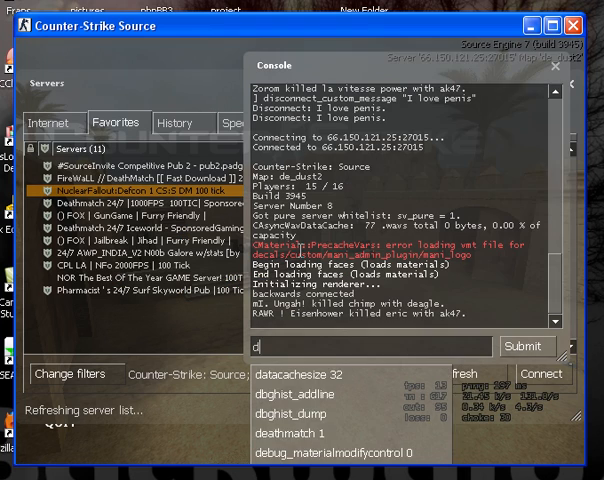
# Step: Disconnect with the custom message "I want cake" and close the Disconnected notice
pyautogui.write('disconnect_custom_message "')
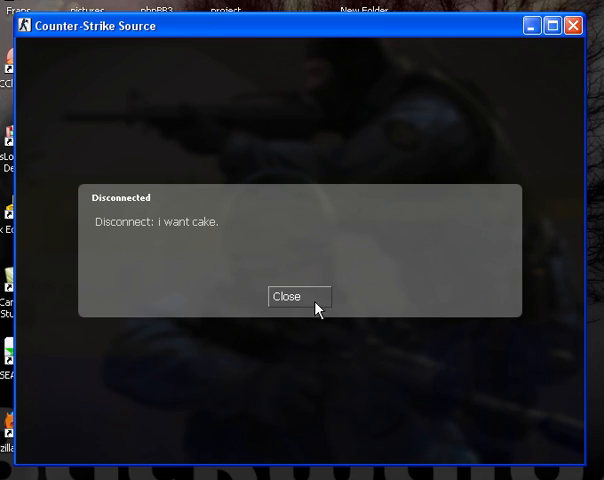
pyautogui.click(298, 296)
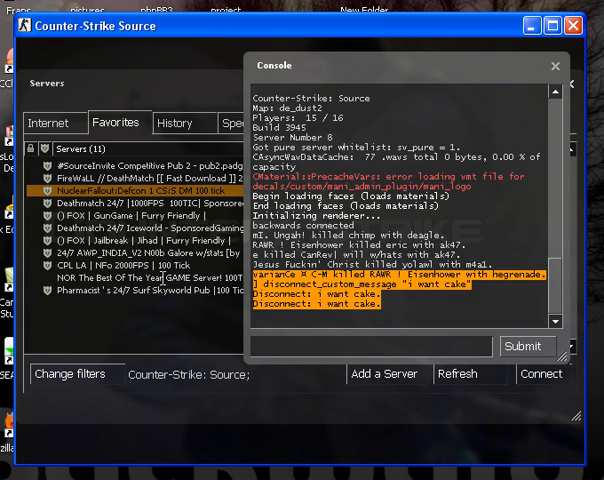